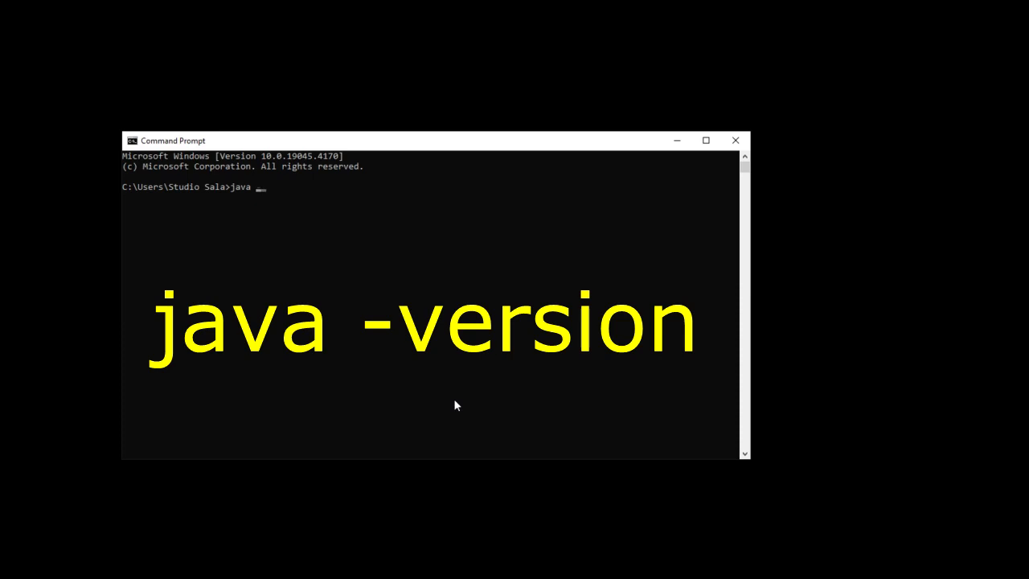
# Run 'java -version' to check which Java version is installed.
pyautogui.write('-version')
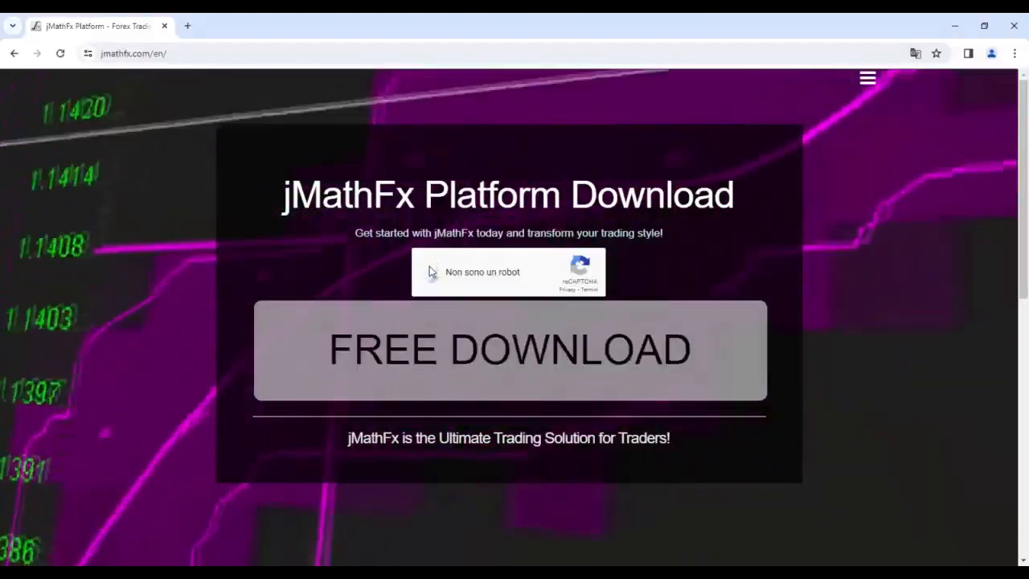
# Pass the reCAPTCHA to download jMathFx-Setup.jar, then follow the prompt to the legacy Java SE 8 runtime.
pyautogui.click(508, 350)
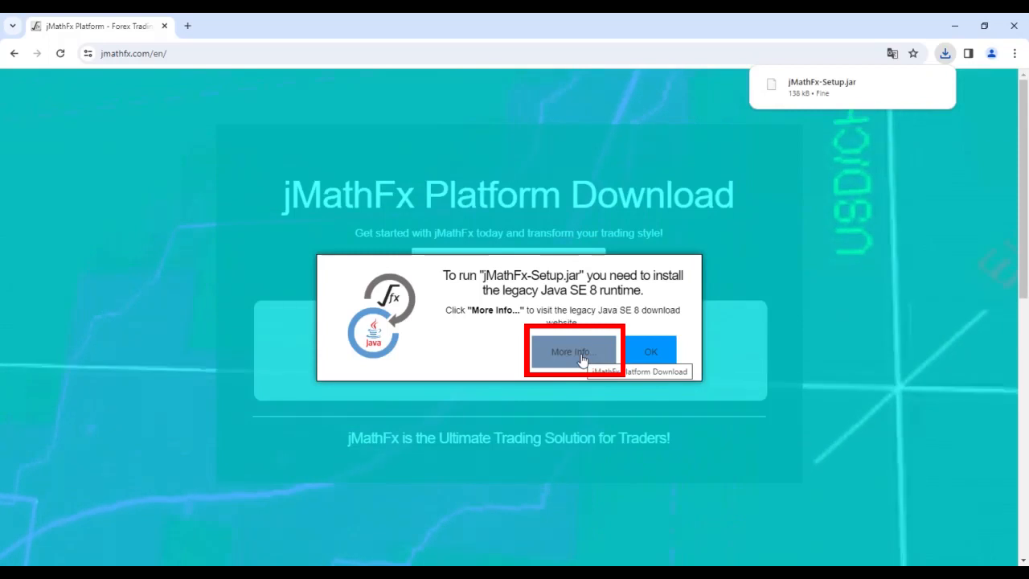
pyautogui.click(572, 351)
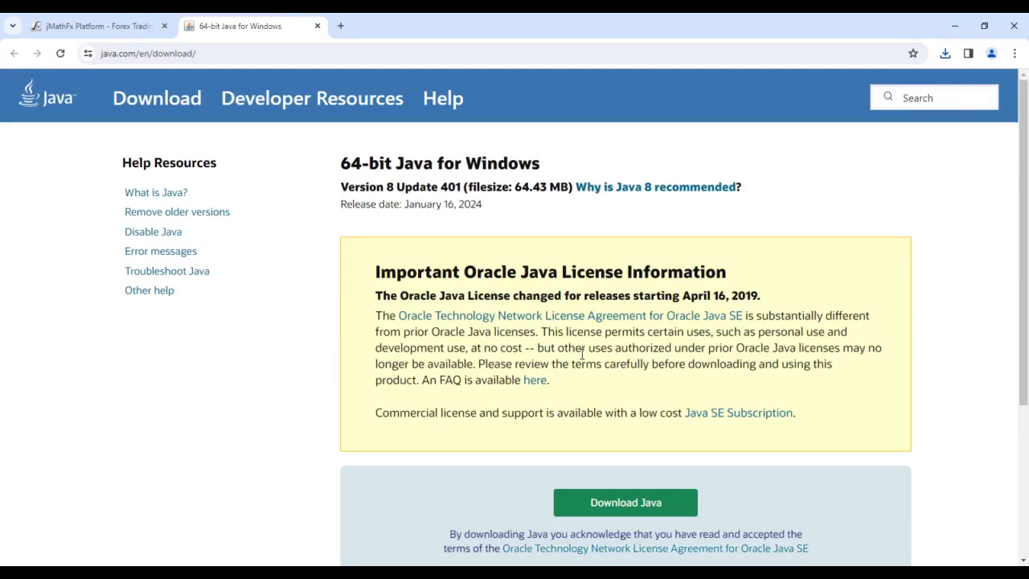
# Download the 64-bit Java 8 installer (jre-8u401-windows-x64.exe) and show it in the Downloads folder.
pyautogui.click(624, 502)
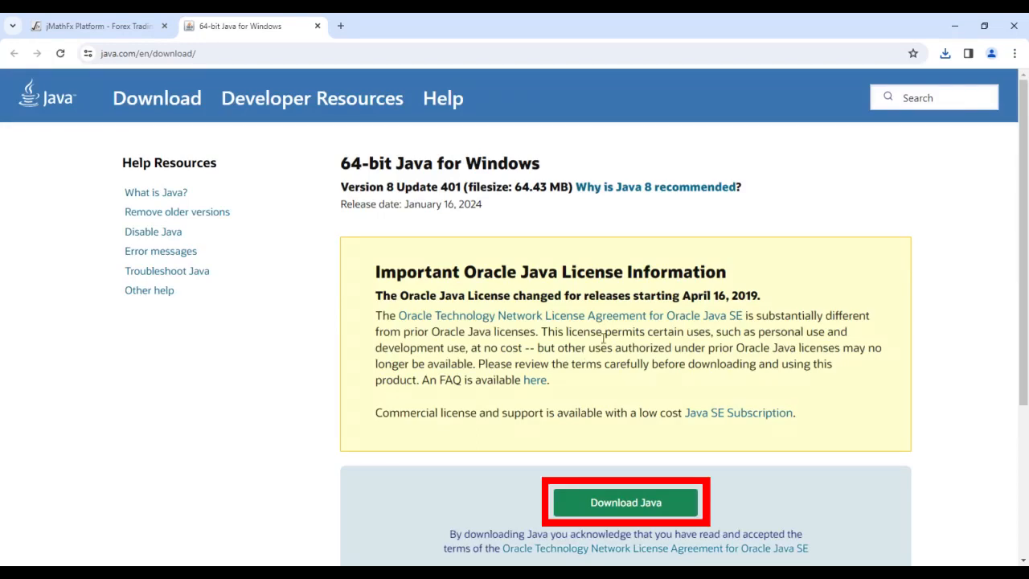
pyautogui.moveTo(602, 337)
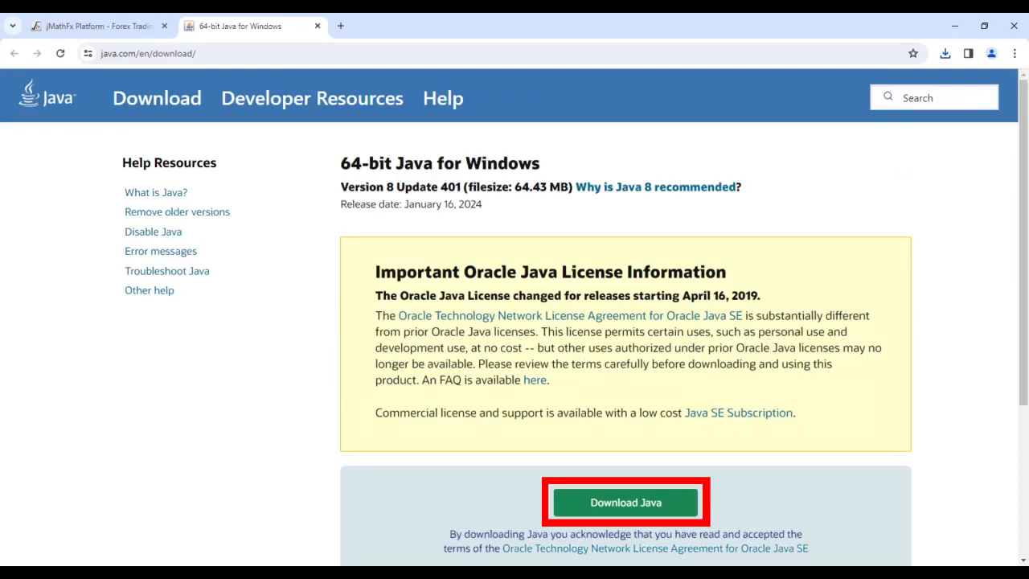
pyautogui.click(624, 502)
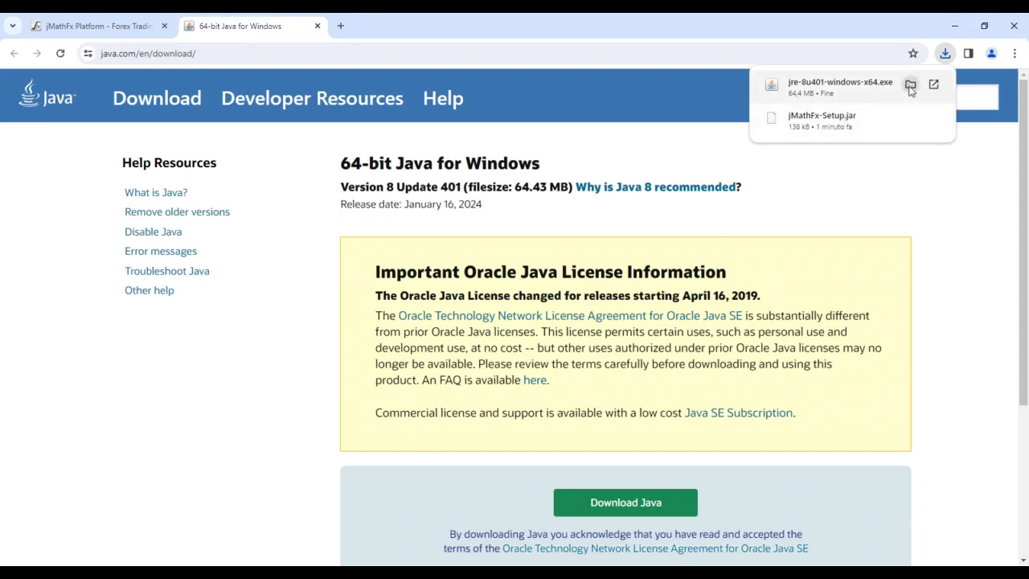
pyautogui.click(916, 84)
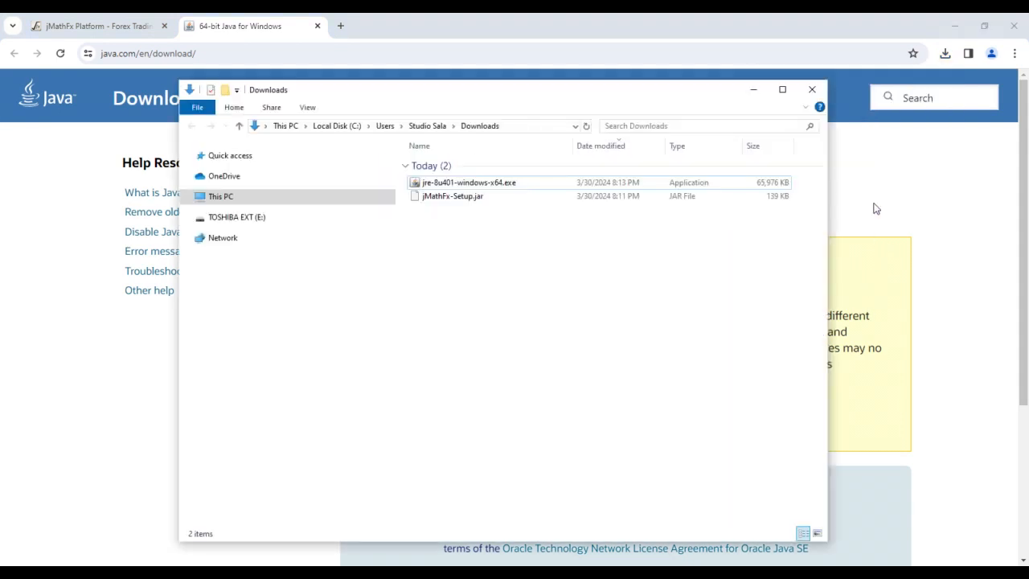
# Run the downloaded jre-8u401-windows-x64.exe Java 8 installer from Downloads.
pyautogui.click(474, 182)
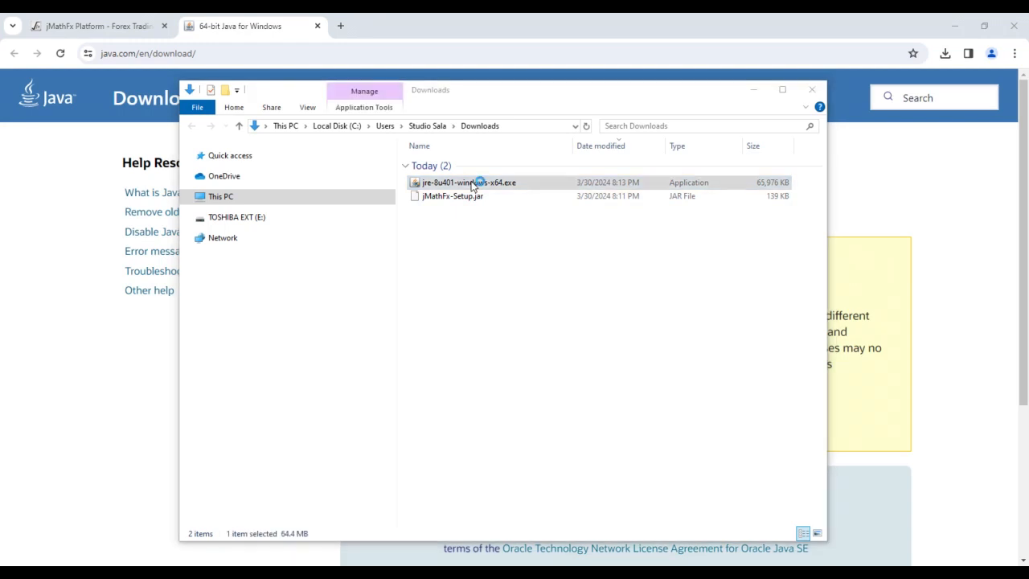
pyautogui.doubleClick(467, 182)
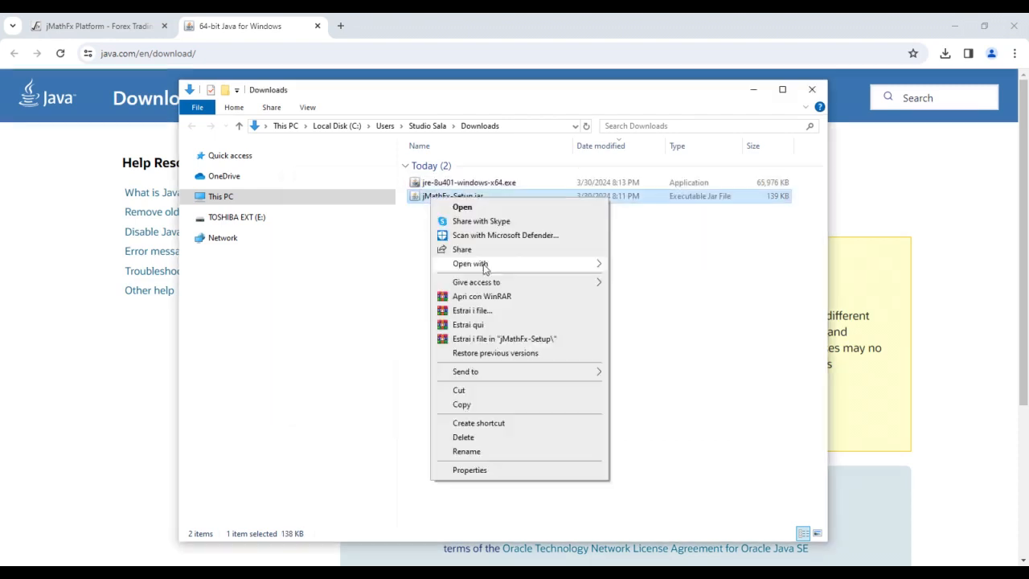
# Set Java(TM) Platform SE binary to always open .jar files, then launch jMathFx-Setup.jar.
pyautogui.click(469, 263)
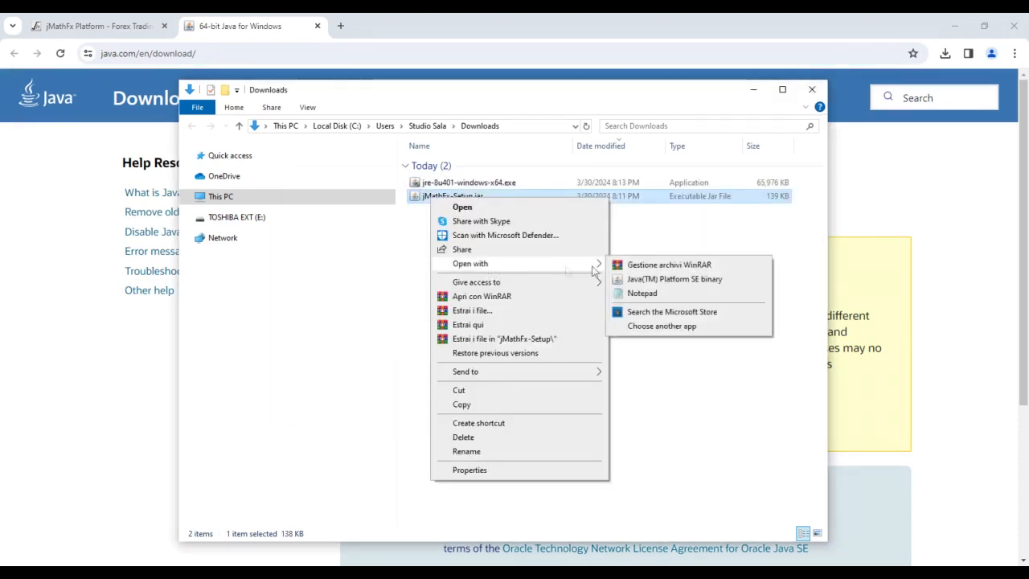
pyautogui.moveTo(659, 283)
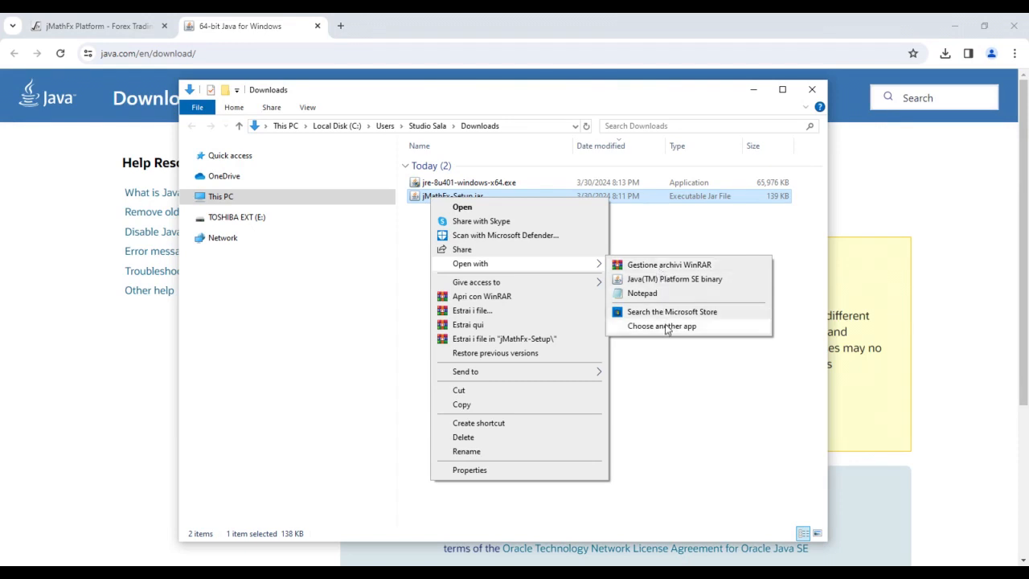
pyautogui.click(662, 325)
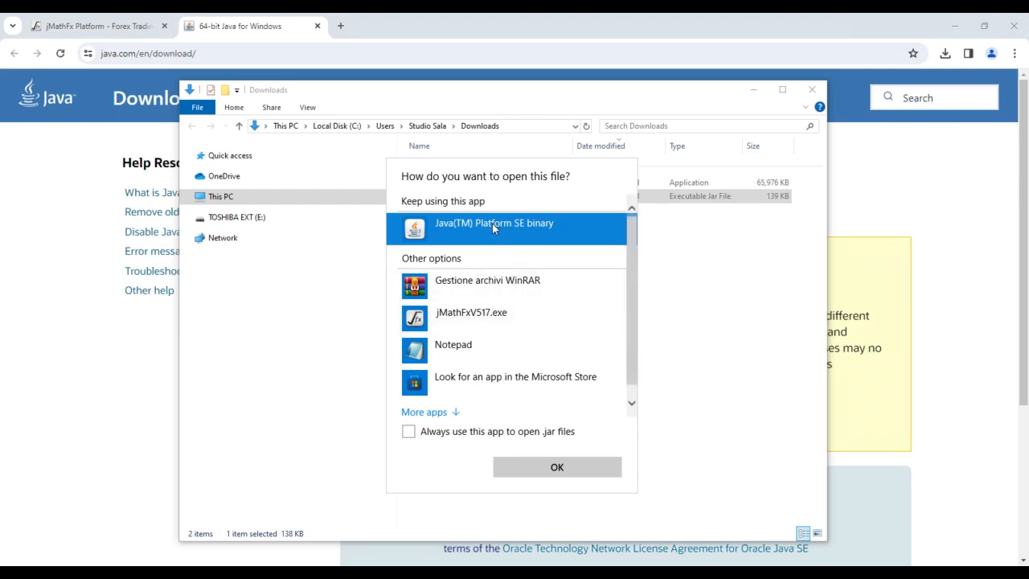
pyautogui.moveTo(425, 441)
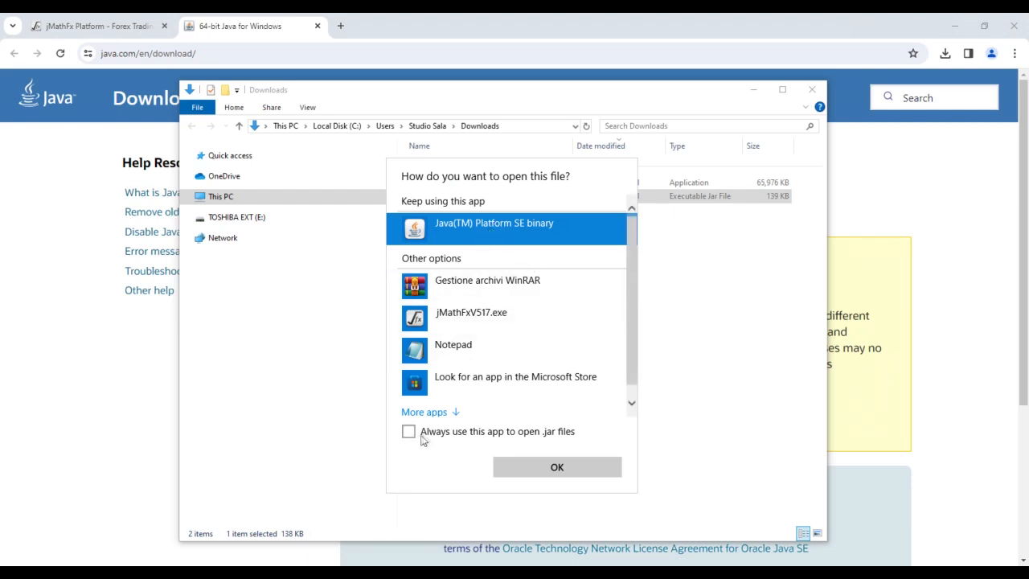
pyautogui.click(409, 431)
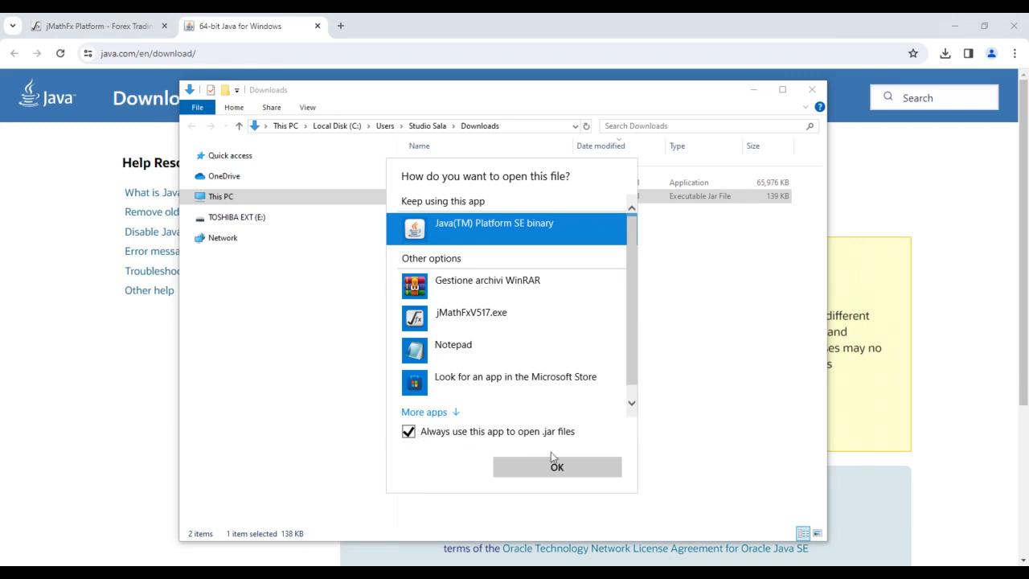
pyautogui.click(557, 466)
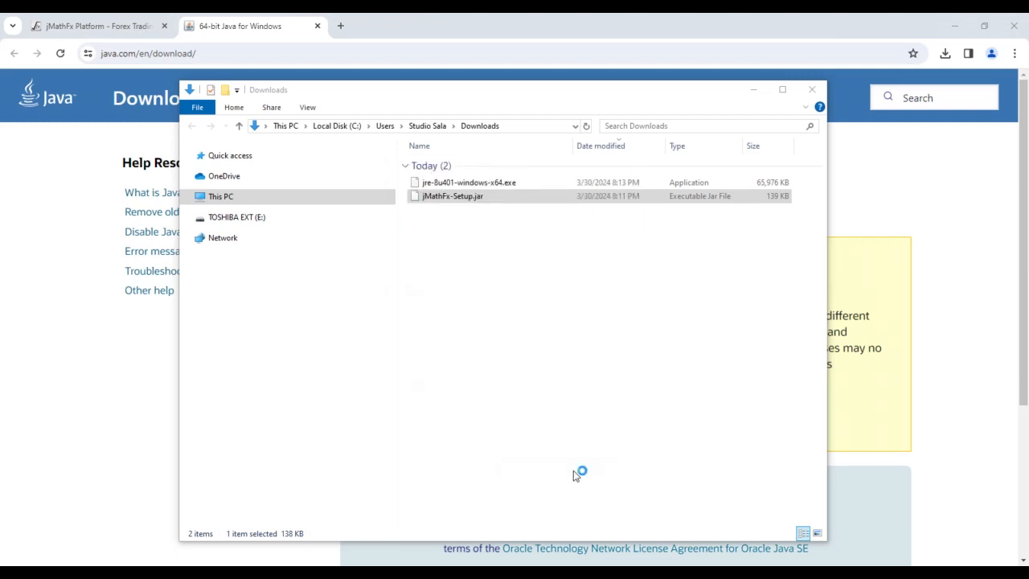
pyautogui.doubleClick(450, 197)
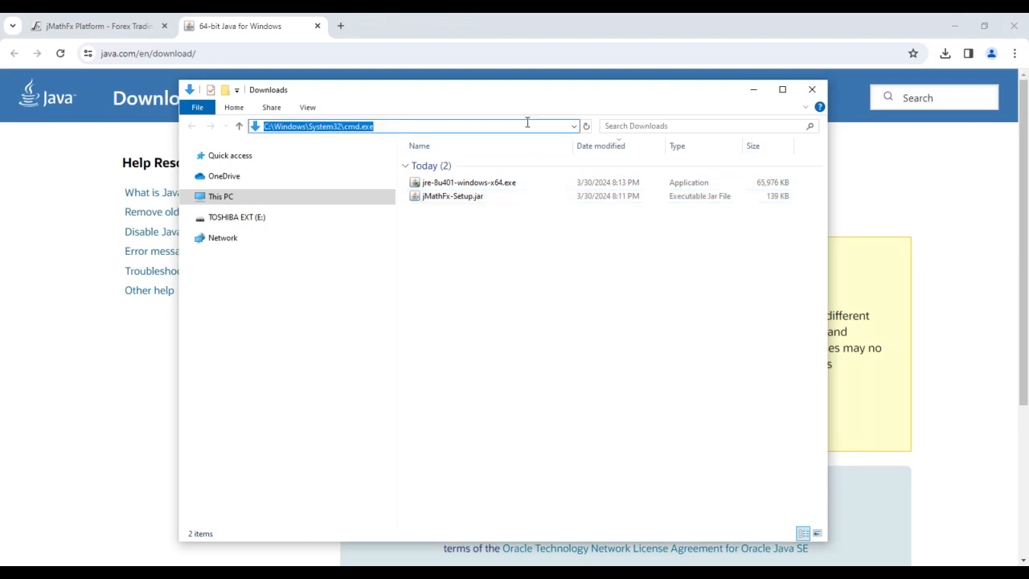
# Open a Command Prompt in the Downloads folder via 'cmd' in the Explorer address bar.
pyautogui.write('cmd')
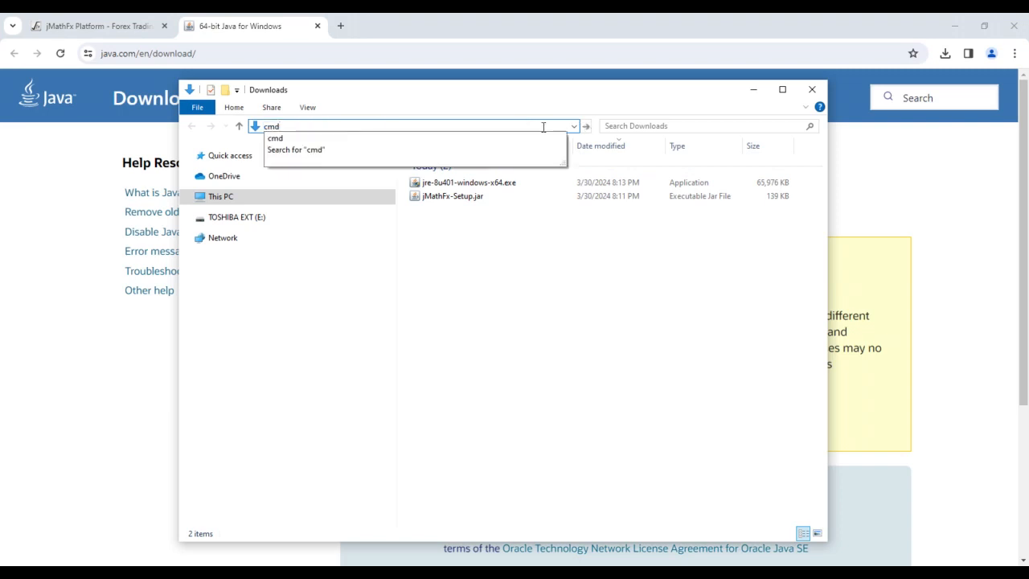
pyautogui.press('Enter')
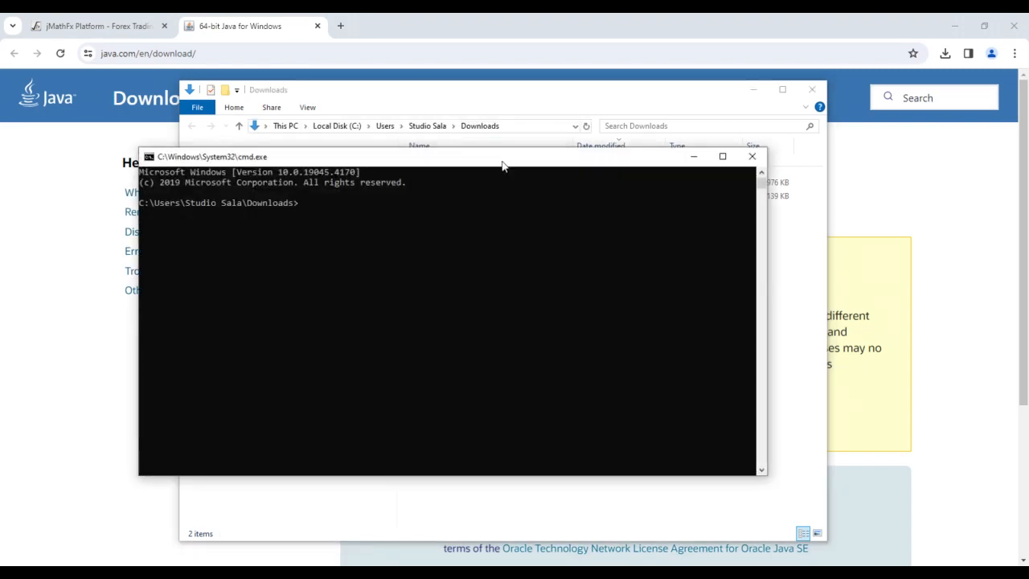
pyautogui.moveTo(501, 158); pyautogui.dragTo(581, 212)
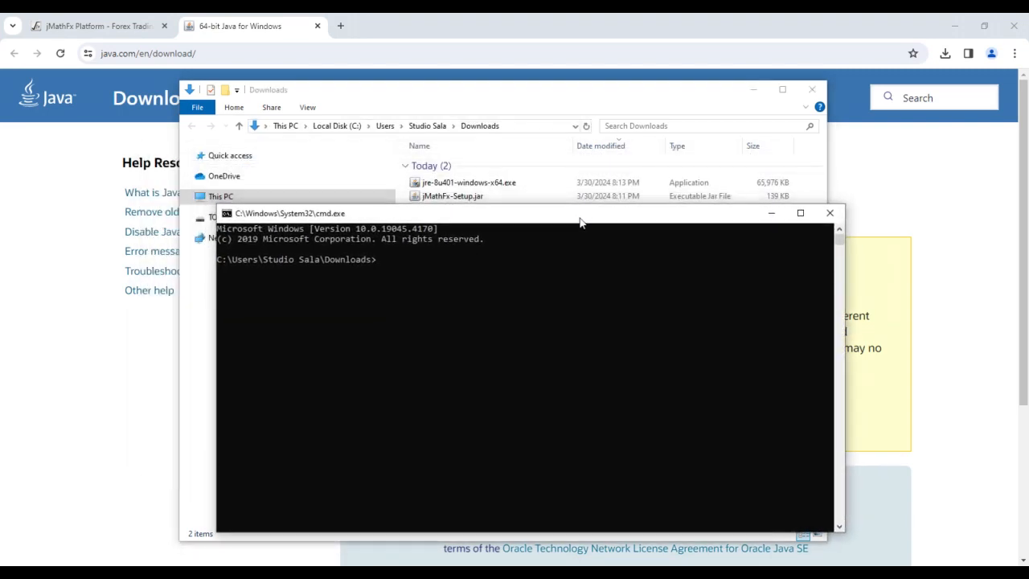
pyautogui.moveTo(394, 265)
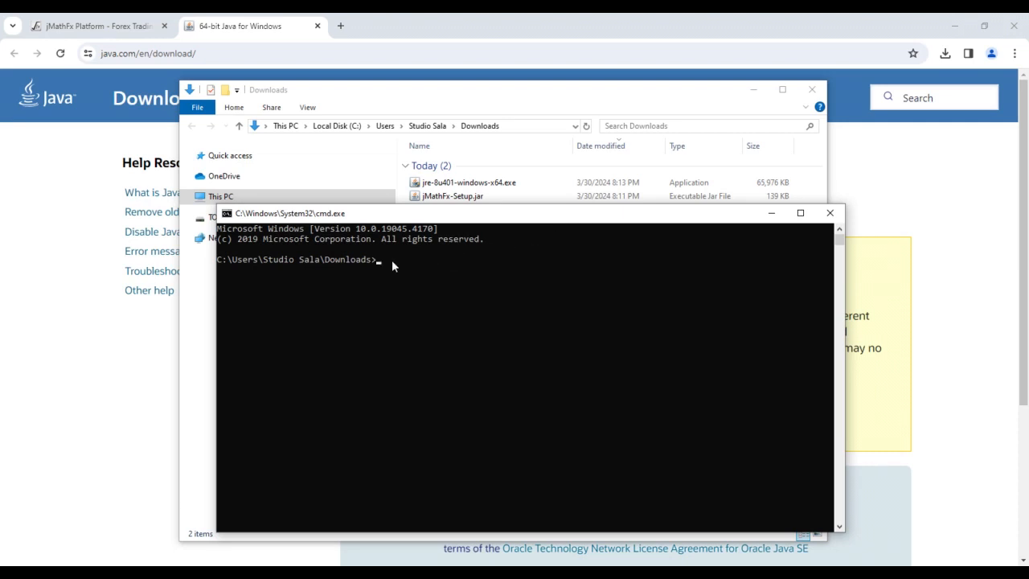
# Enter the command 'java -jar jMathFx-Setup.jar' to run the installer with Java.
pyautogui.write('java -jar')
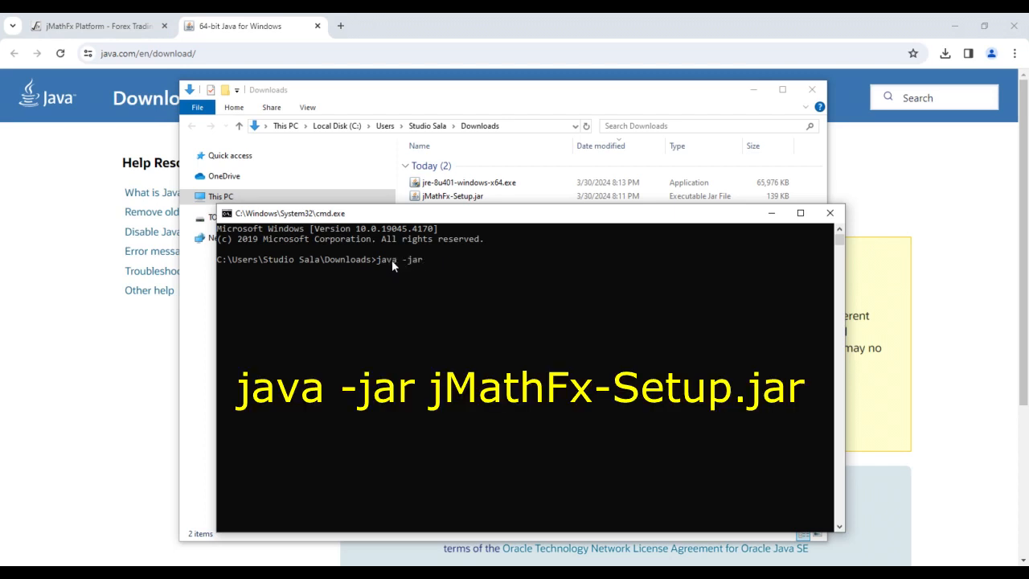
pyautogui.write('jMathFx-')
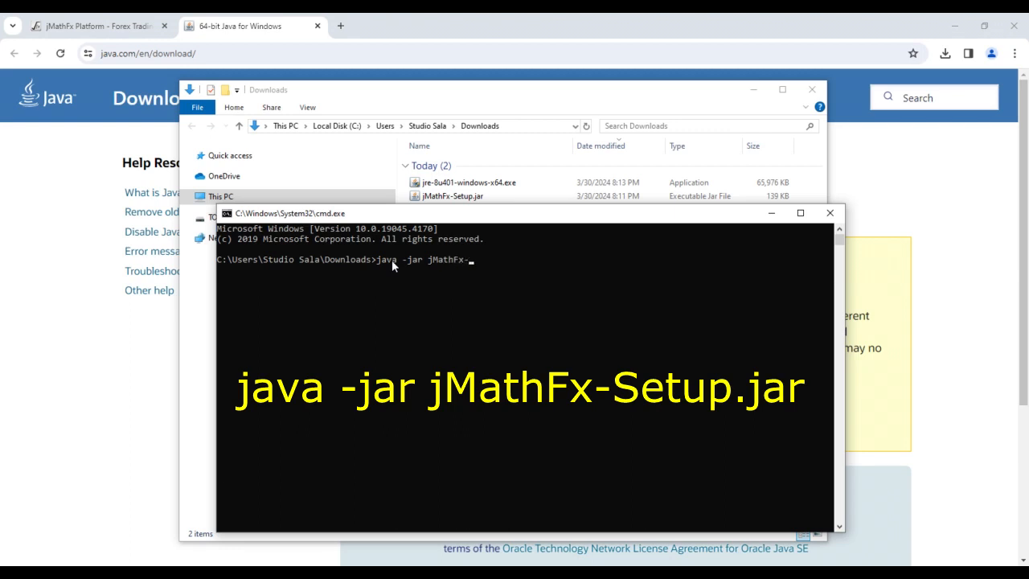
pyautogui.write('Setup')
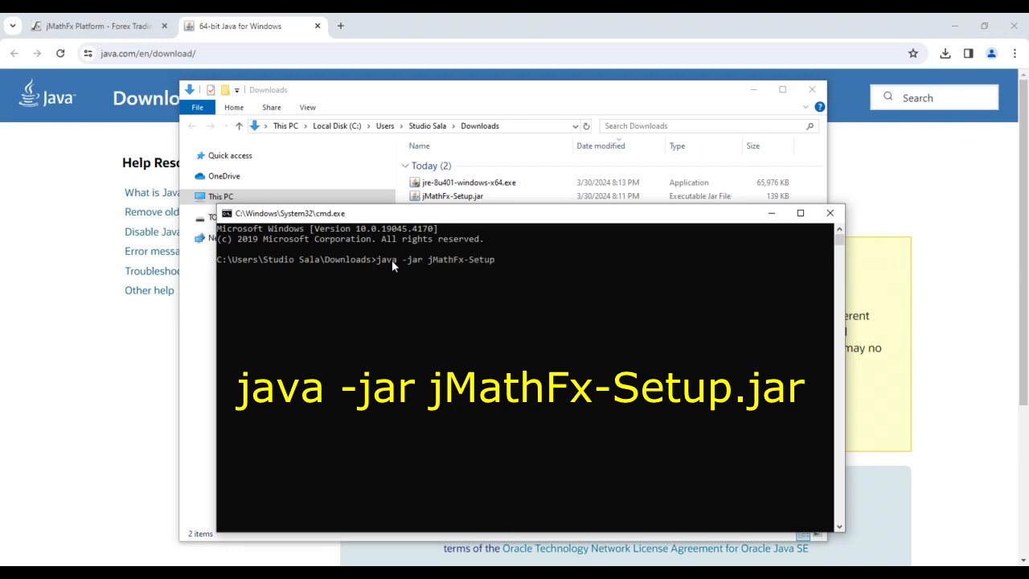